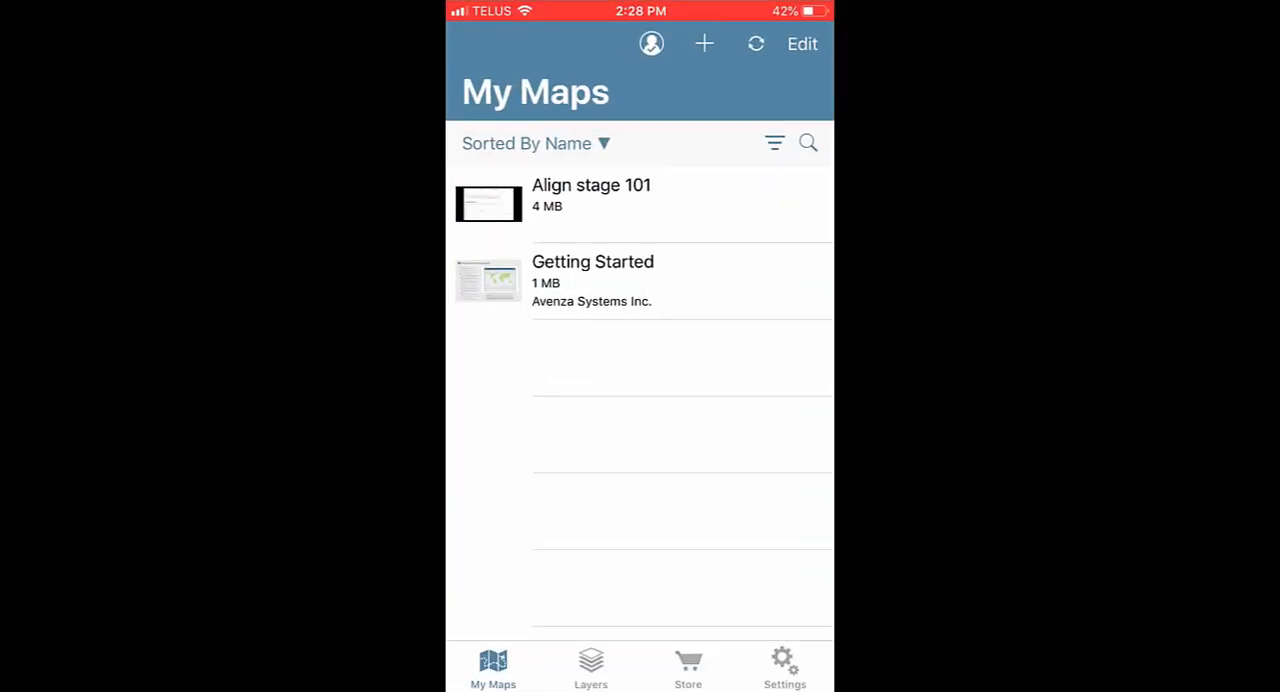
- Import both NorthVan_BikePathAvenza maps, then open NorthVan_BikePathAvenza2 showing the GPS location
left_click(704, 43)
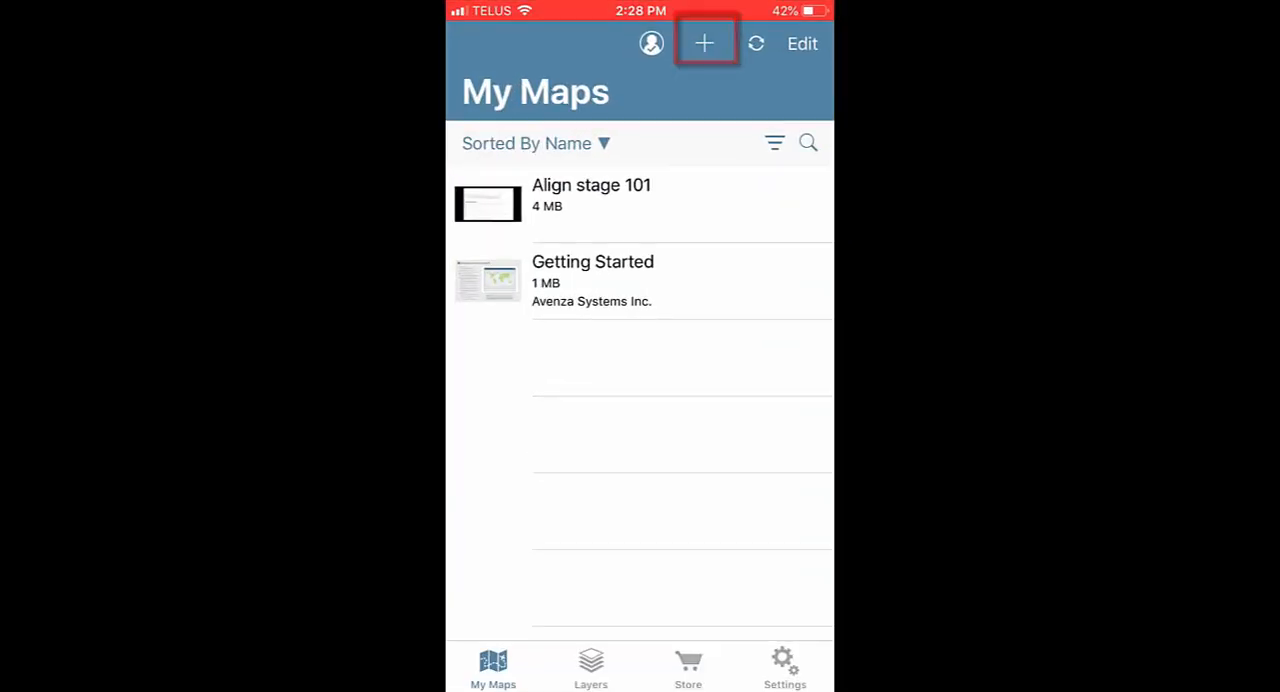
left_click(704, 43)
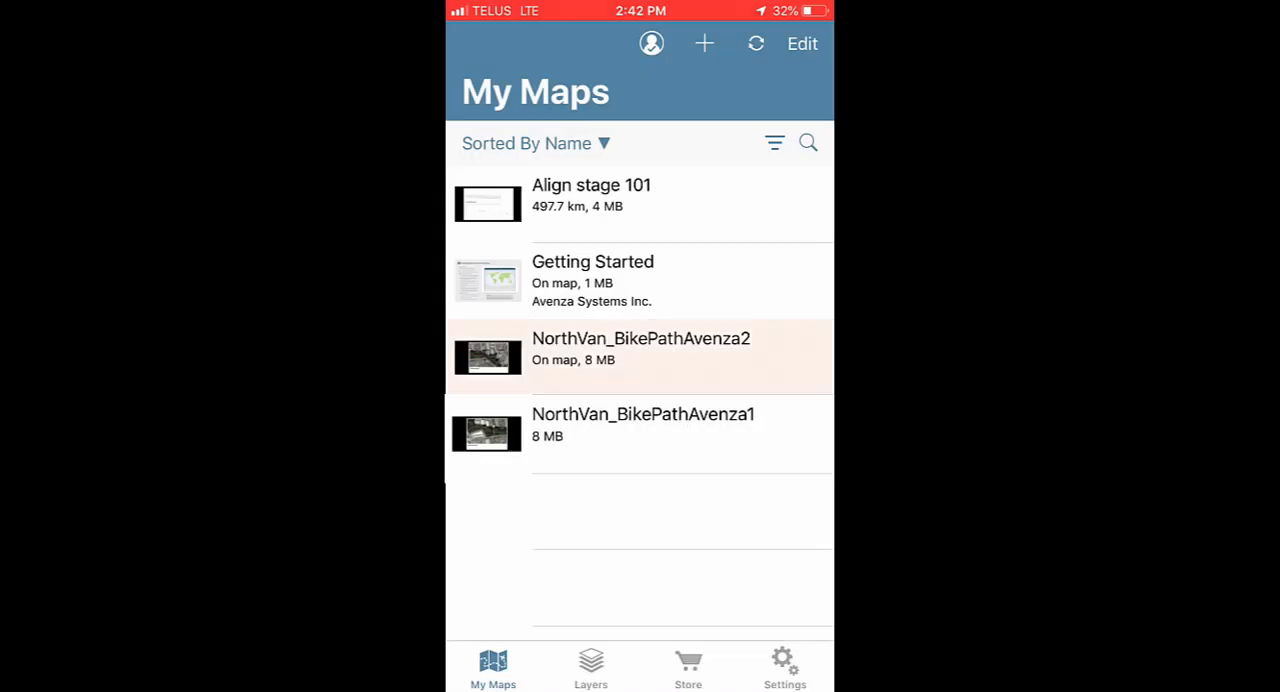
left_click(640, 356)
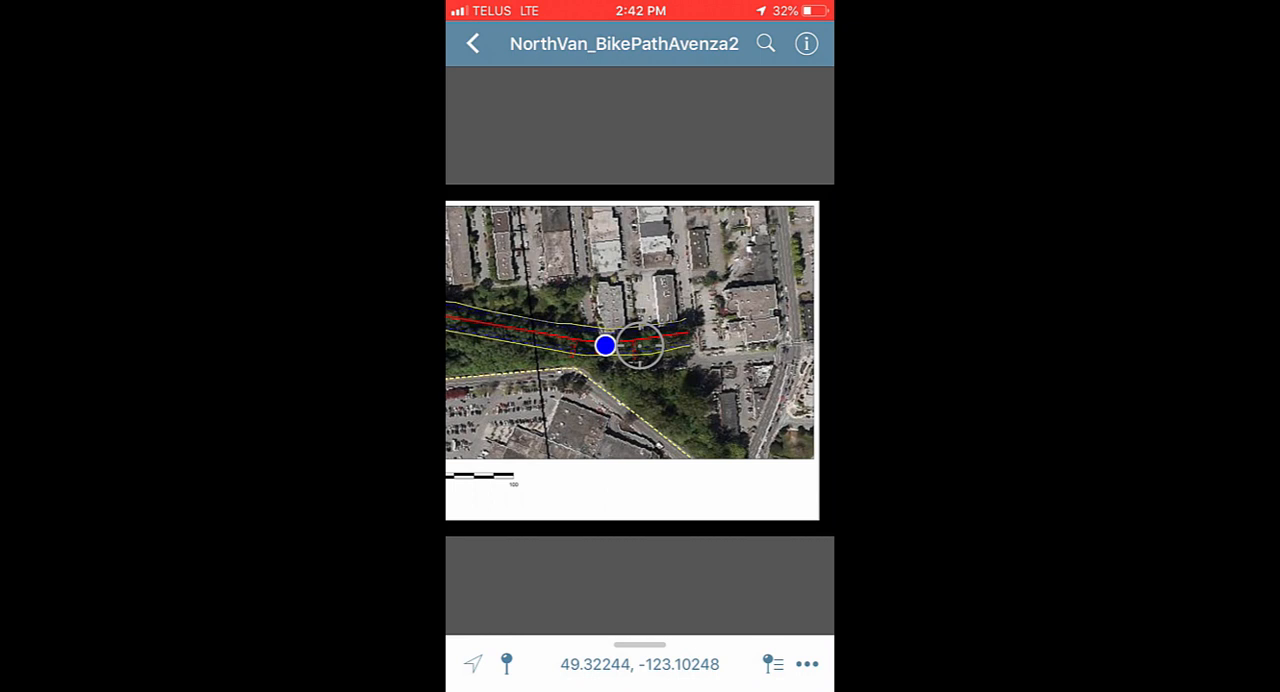